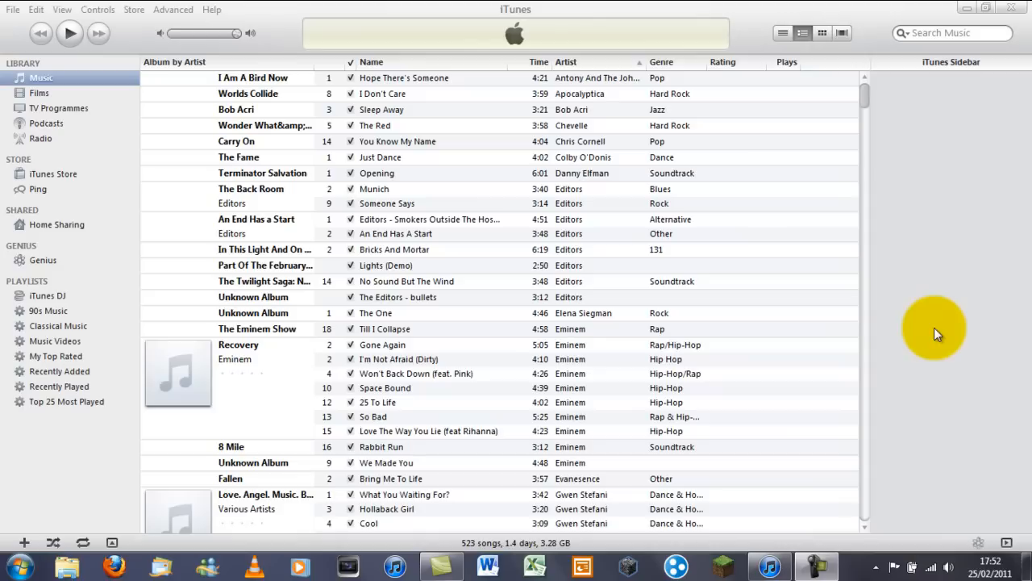
mouse_move(847, 361)
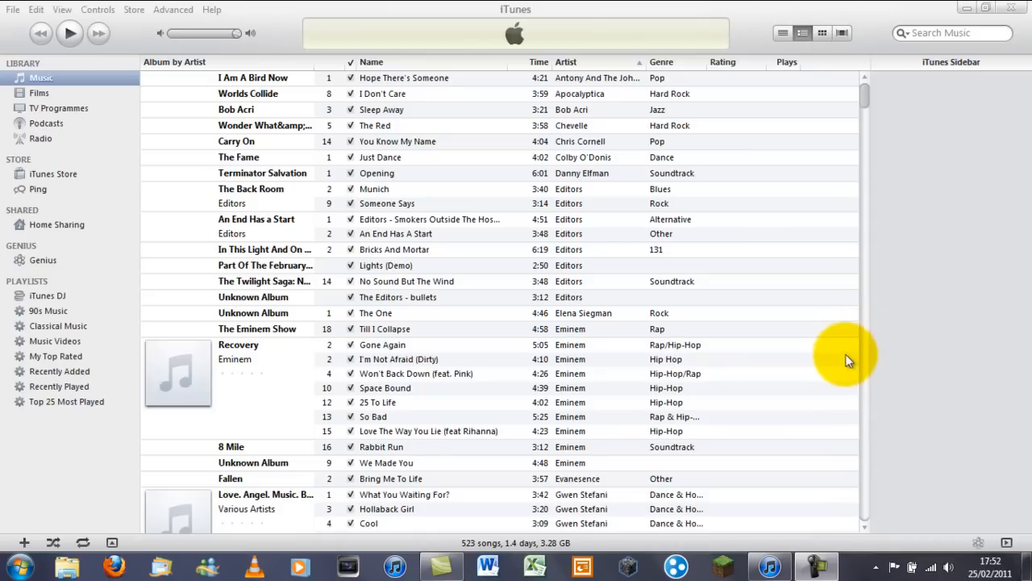
mouse_move(709, 355)
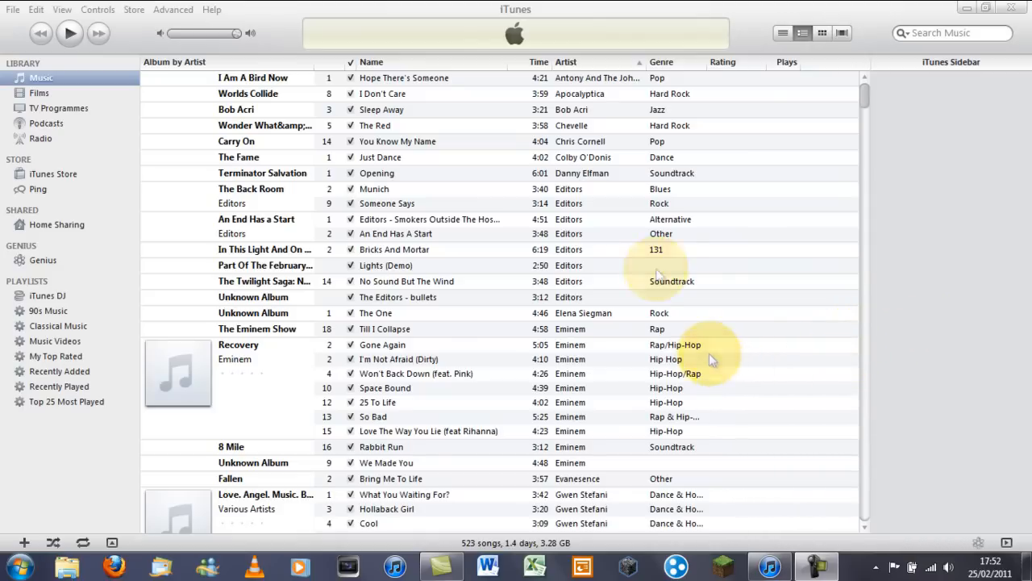
mouse_move(573, 245)
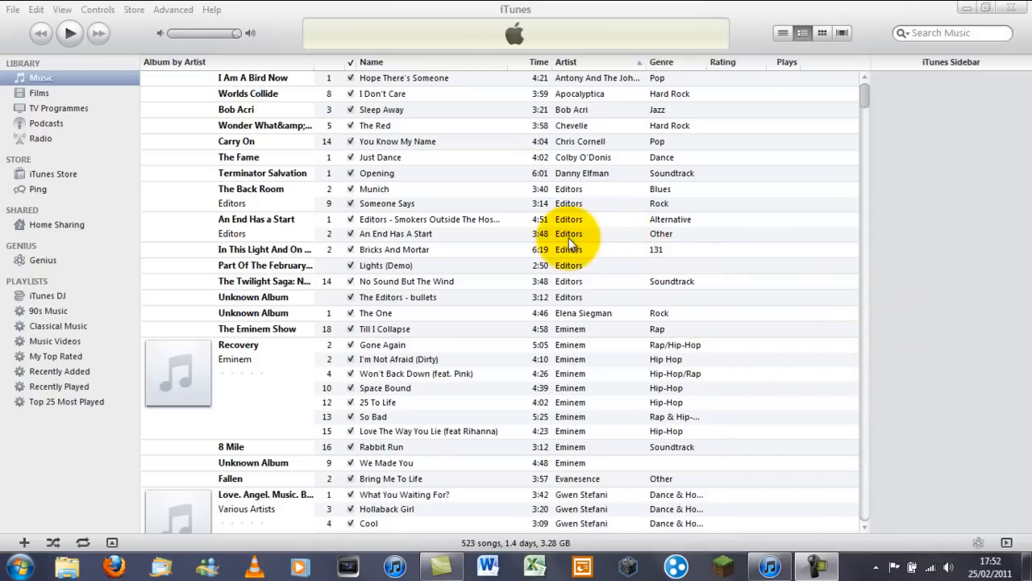
mouse_move(116, 56)
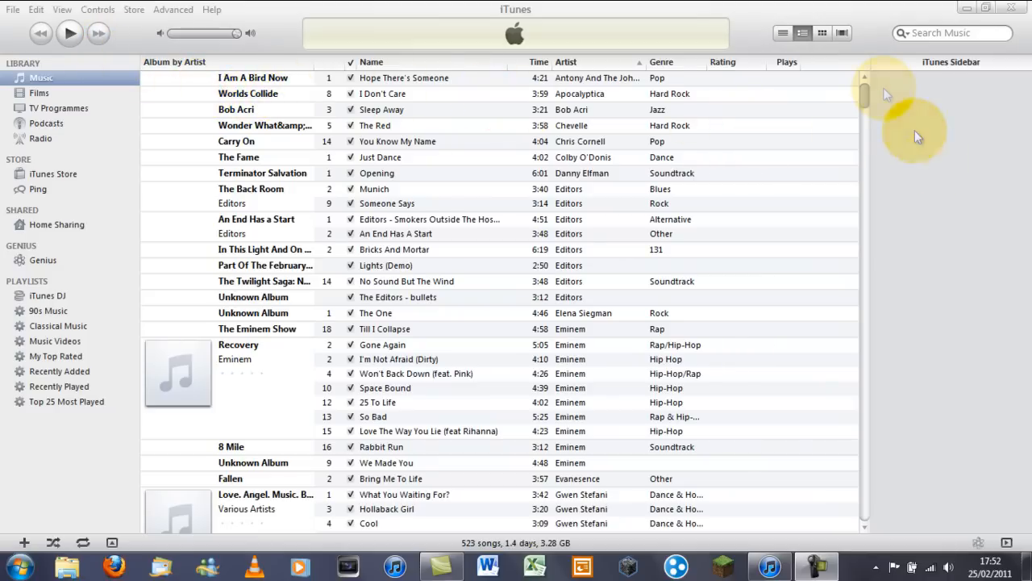
mouse_move(855, 105)
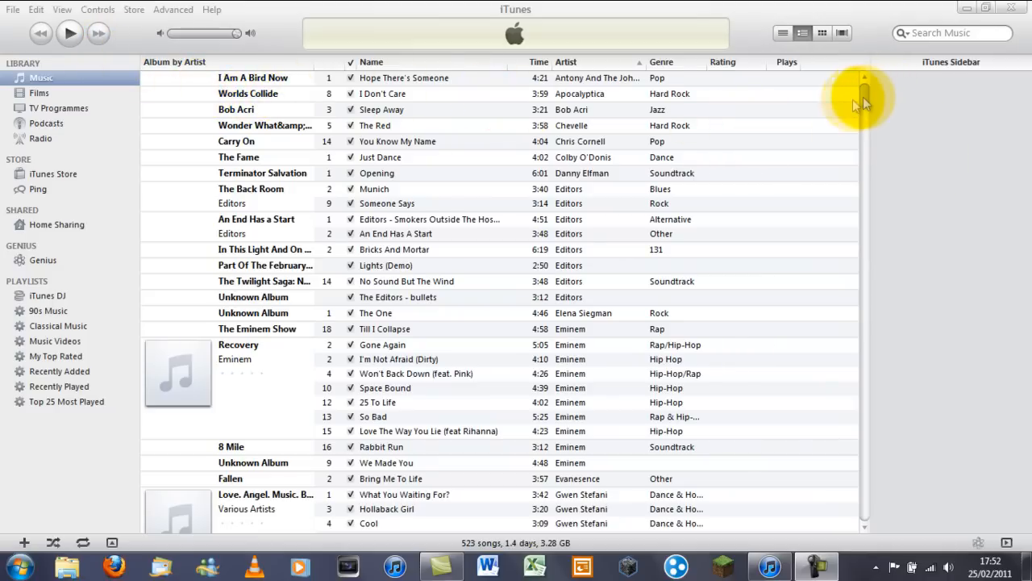
mouse_move(326, 77)
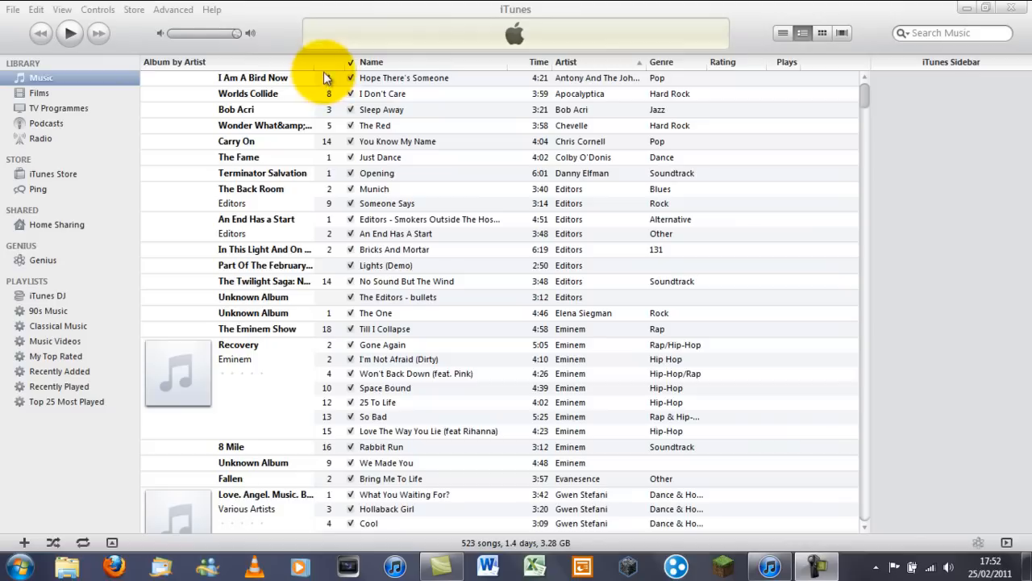
mouse_move(406, 116)
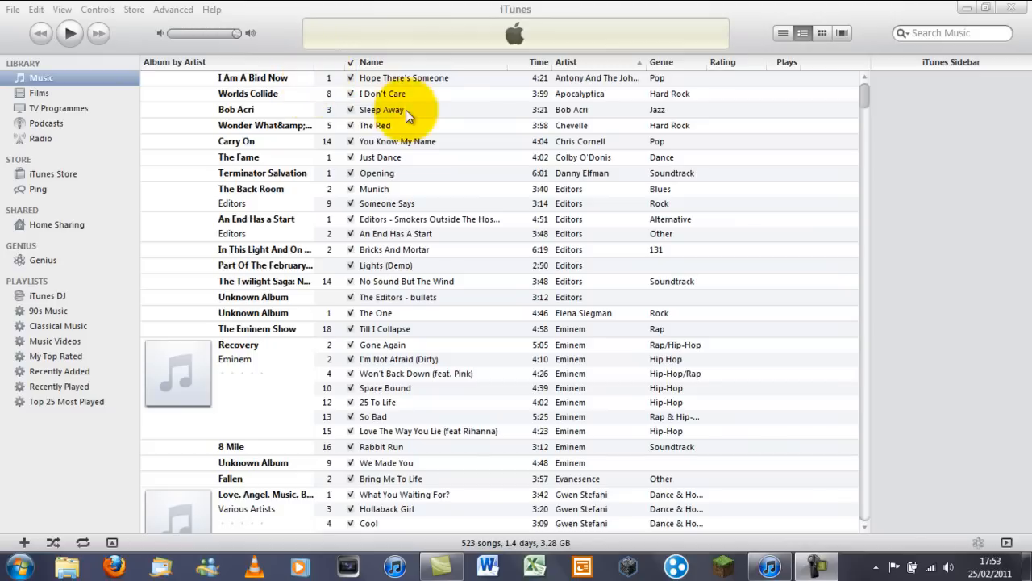
mouse_move(869, 104)
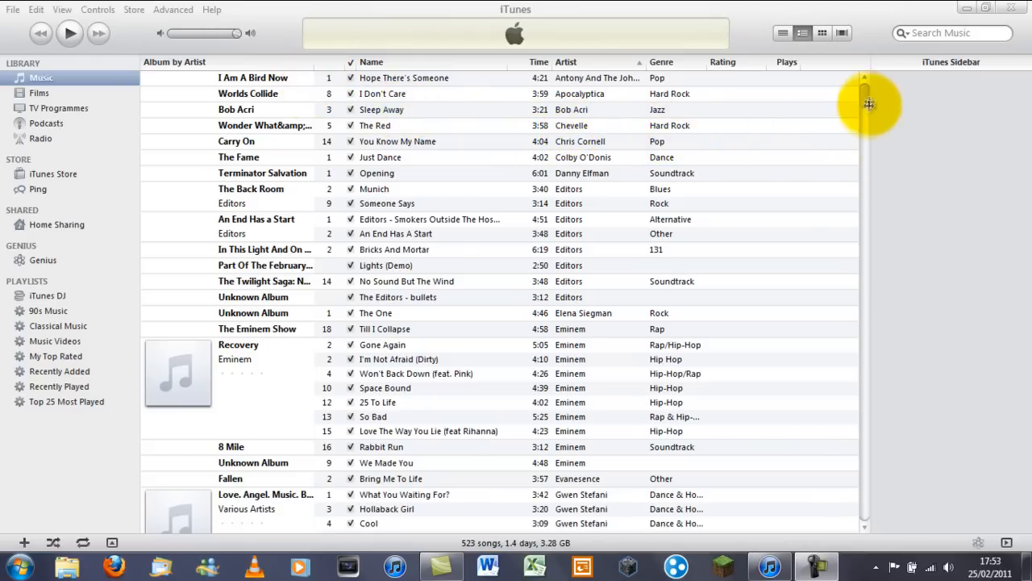
mouse_move(865, 103)
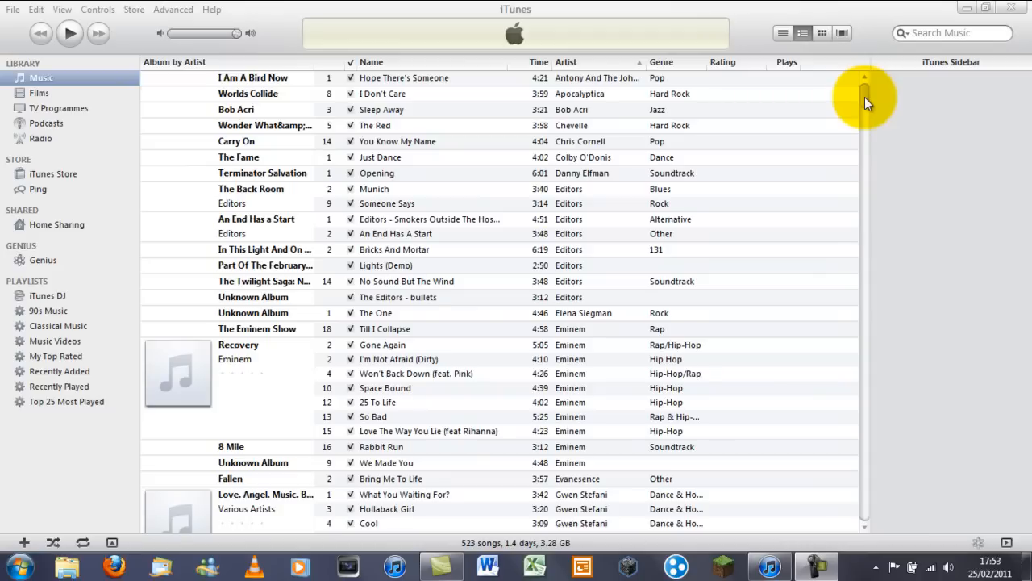
mouse_move(742, 61)
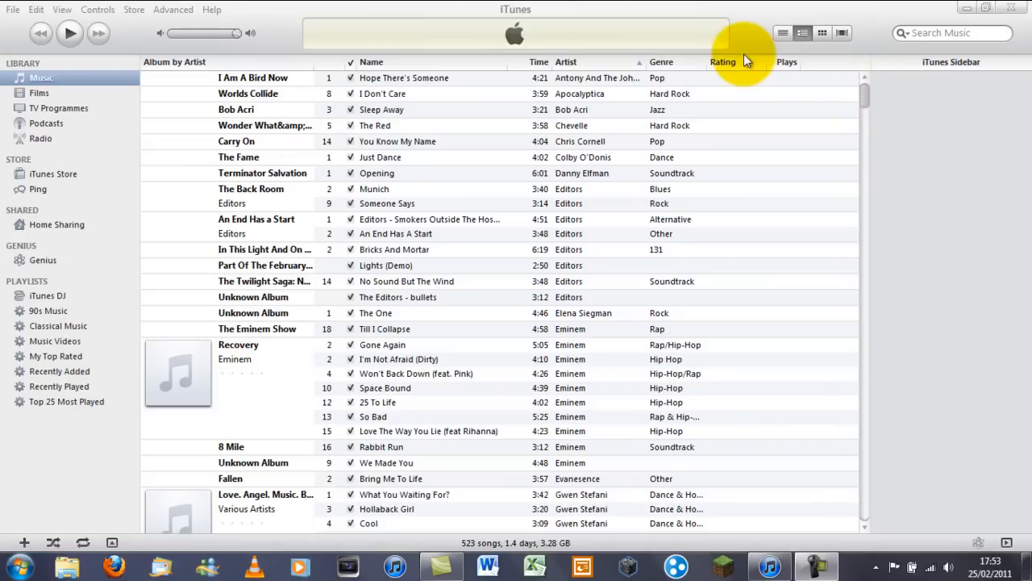
mouse_move(589, 18)
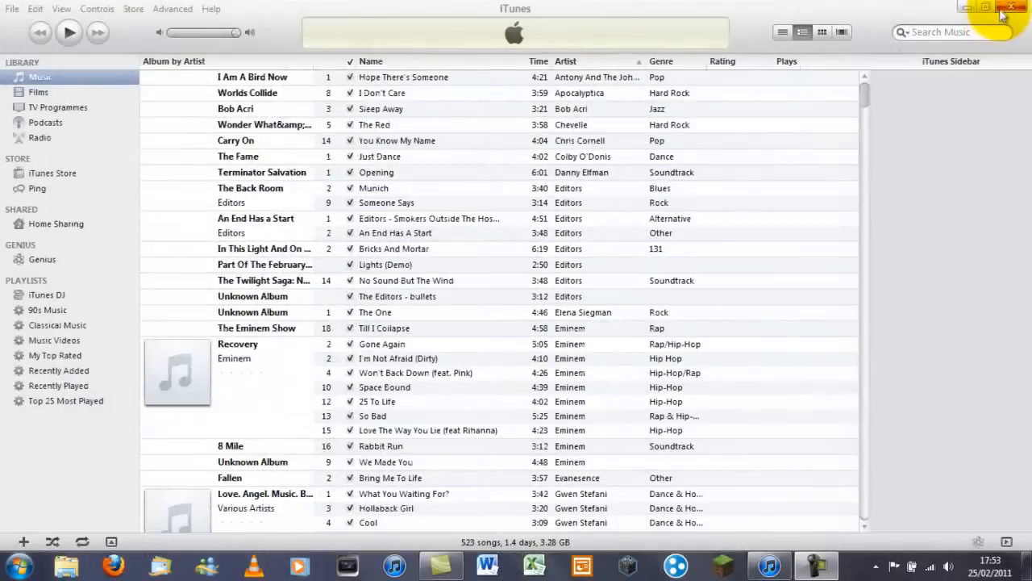
Step: Close iTunes, search My Music for 'itunes' and open the iTunes folder to copy iTunes Music Library to the desktop
click(1013, 6)
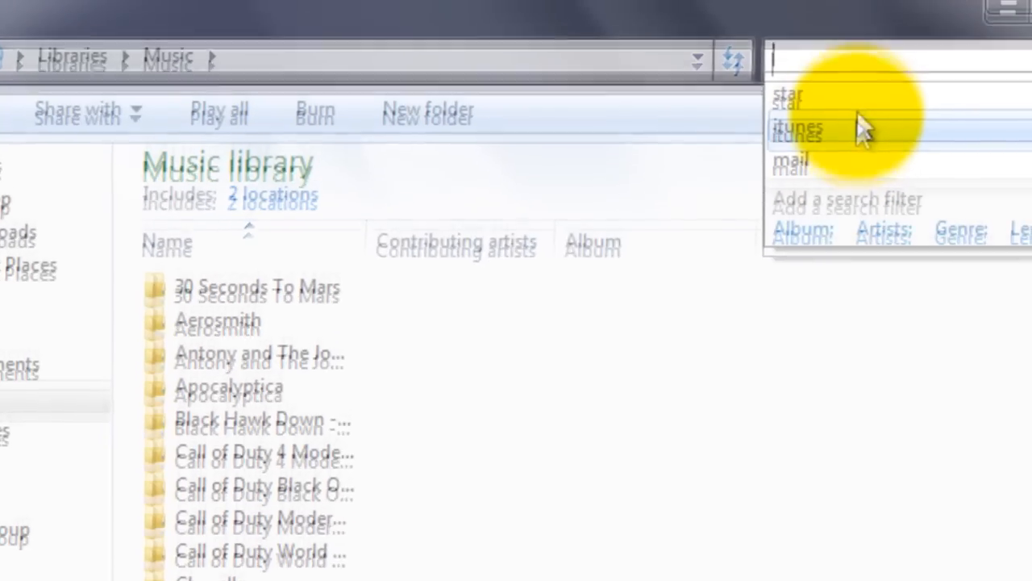
click(797, 133)
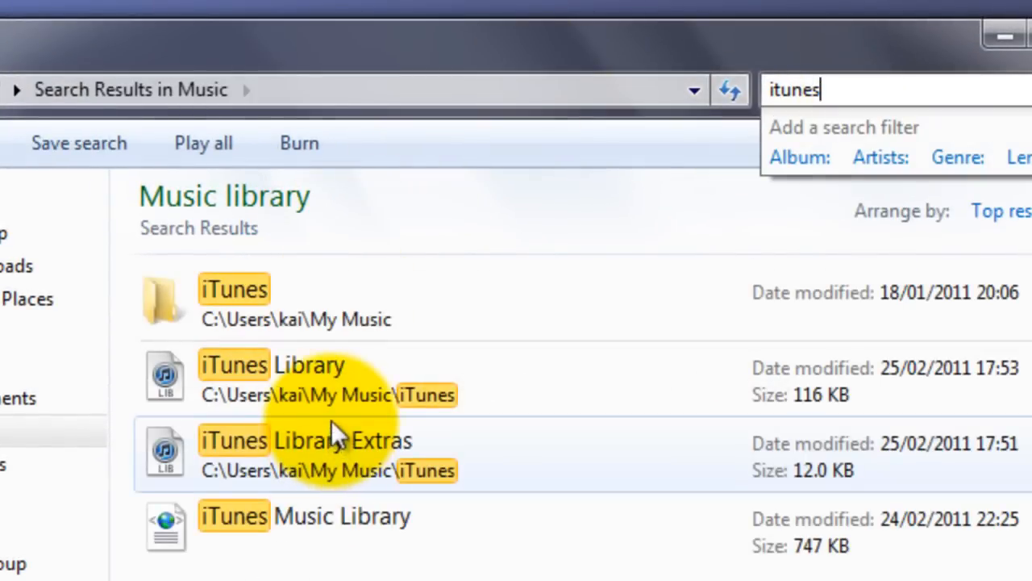
double_click(232, 289)
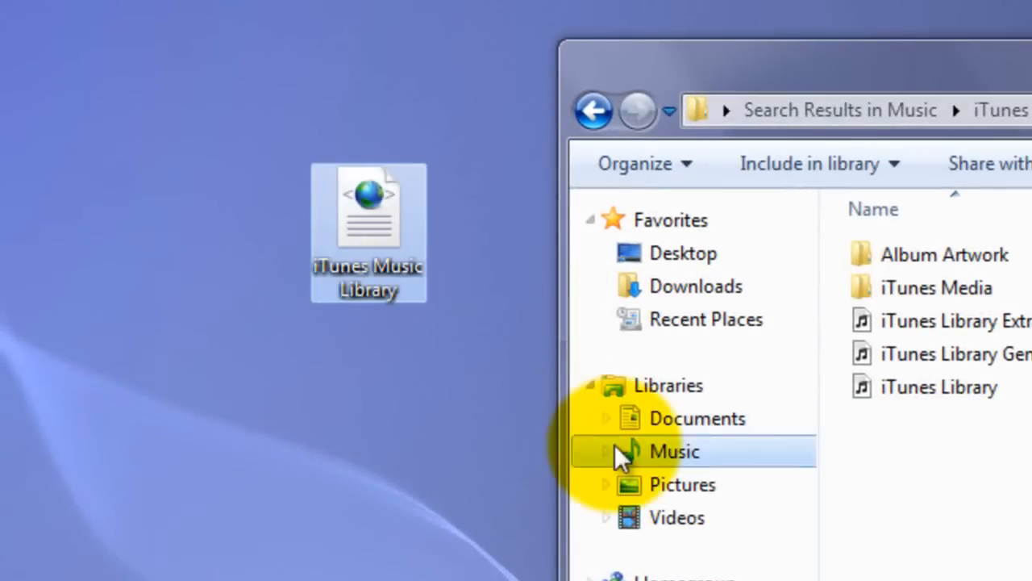
Step: Delete the old iTunes Library files from the iTunes folder and relaunch iTunes empty
click(938, 388)
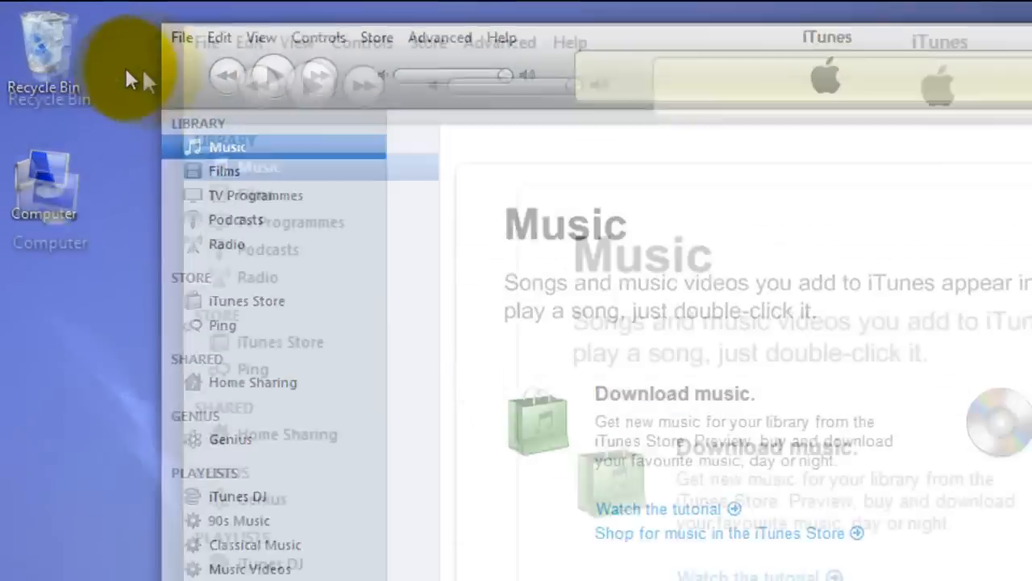
Step: Import the iTunes Music Library file from the Desktop via File > Library > Import Playlist
click(181, 37)
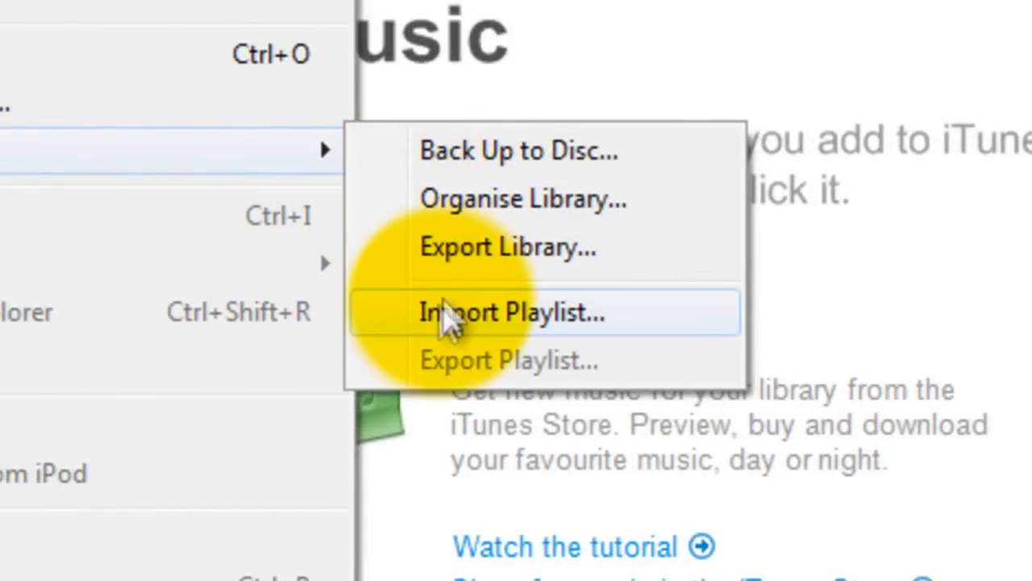
click(509, 313)
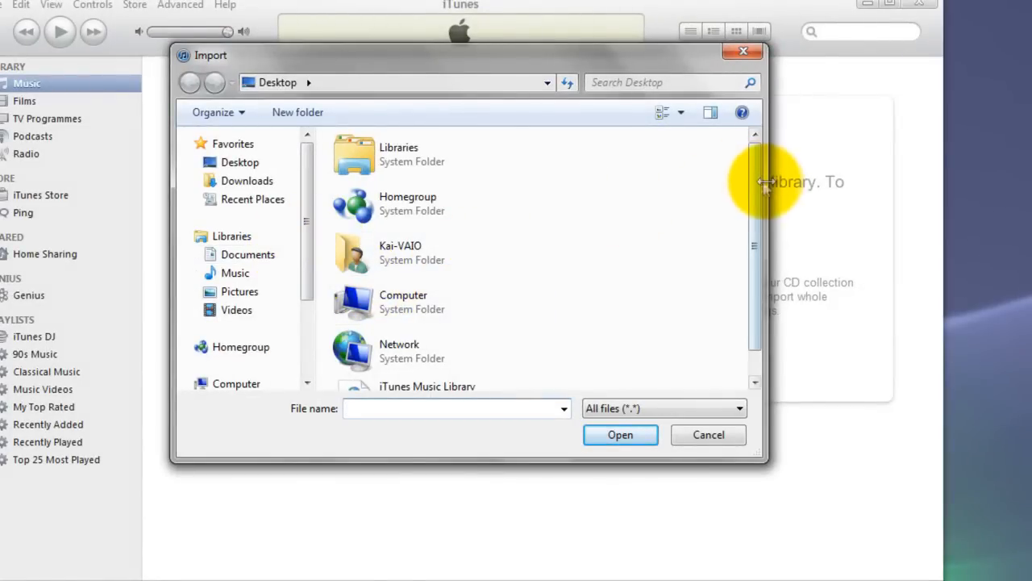
click(427, 363)
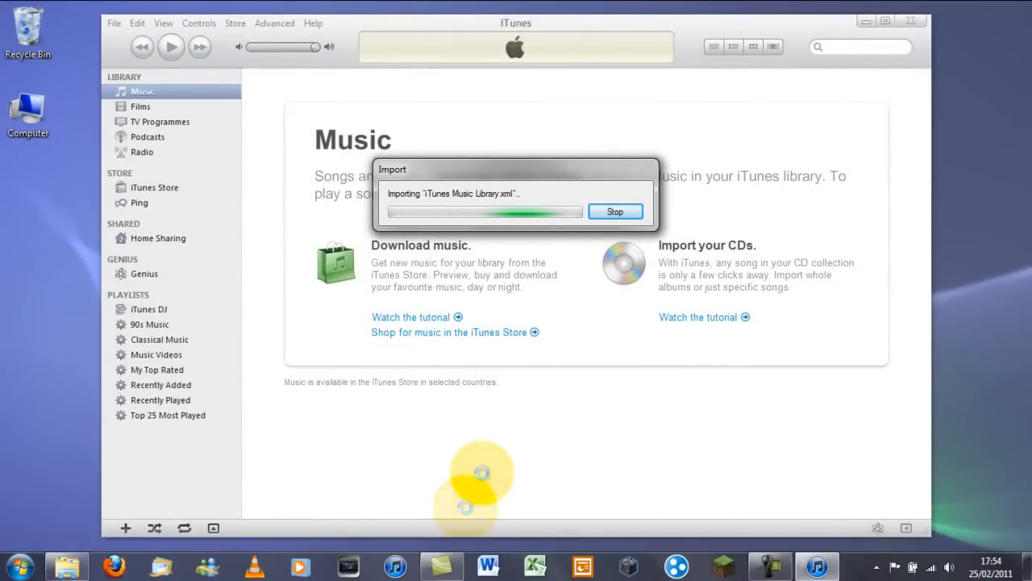
mouse_move(66, 565)
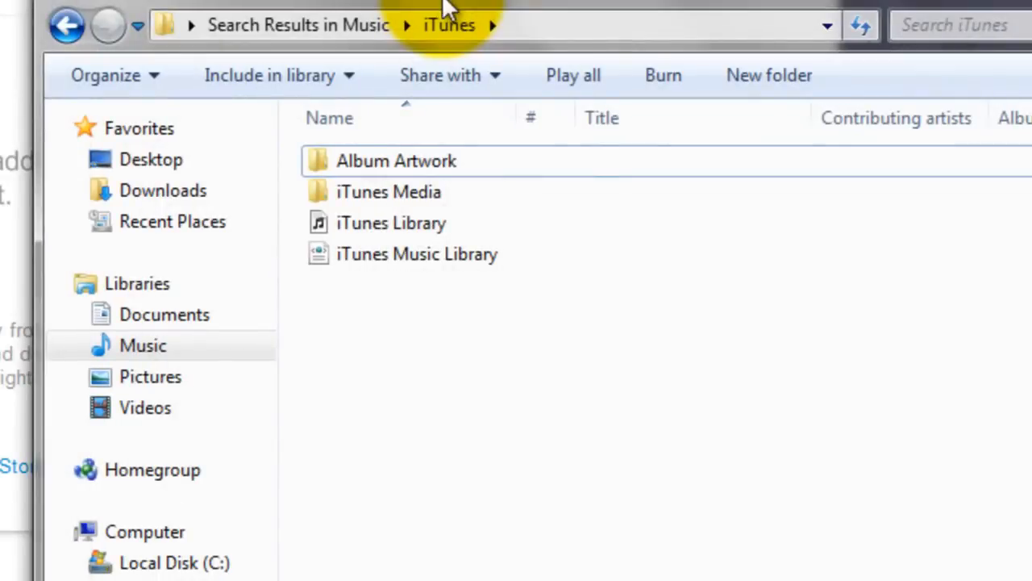
mouse_move(417, 266)
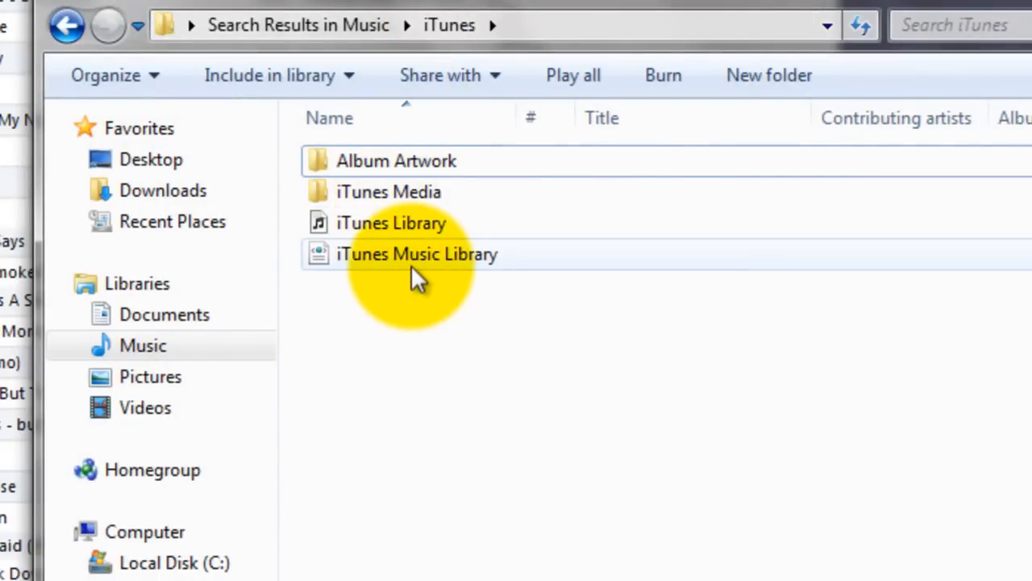
mouse_move(417, 255)
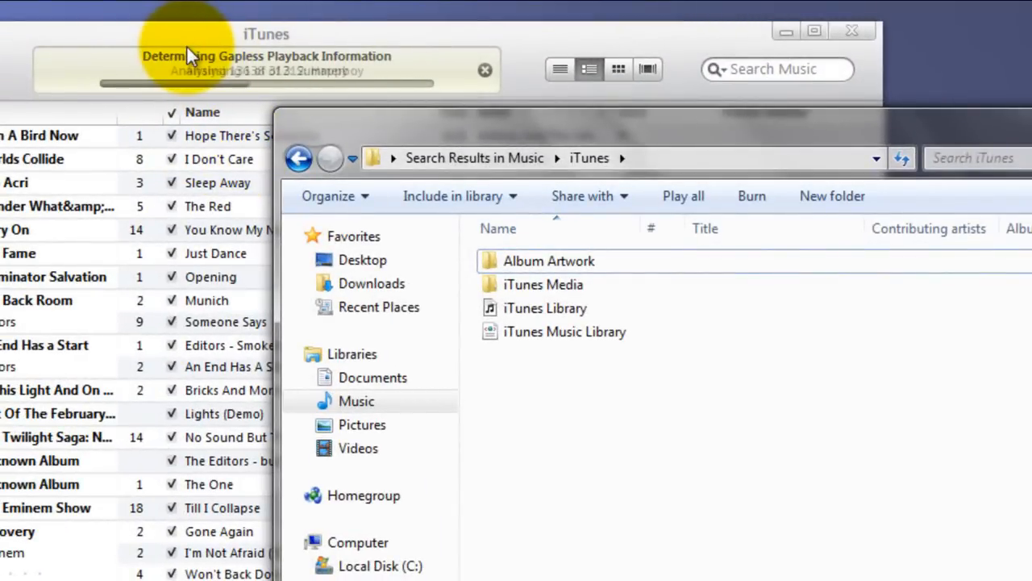
mouse_move(233, 100)
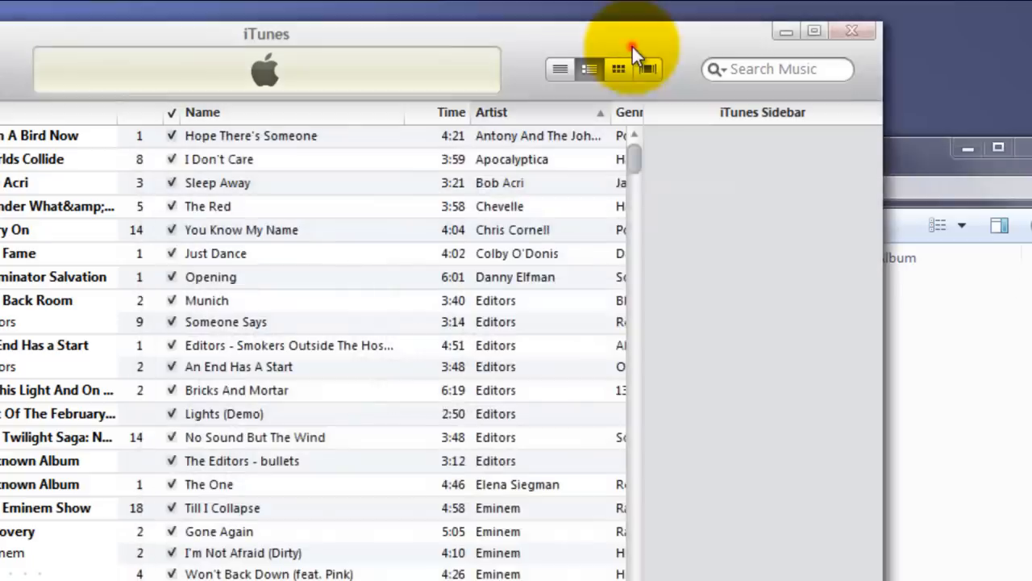
Step: Minimise iTunes, recycle the desktop iTunes Music Library copy and empty the Recycle Bin
click(813, 31)
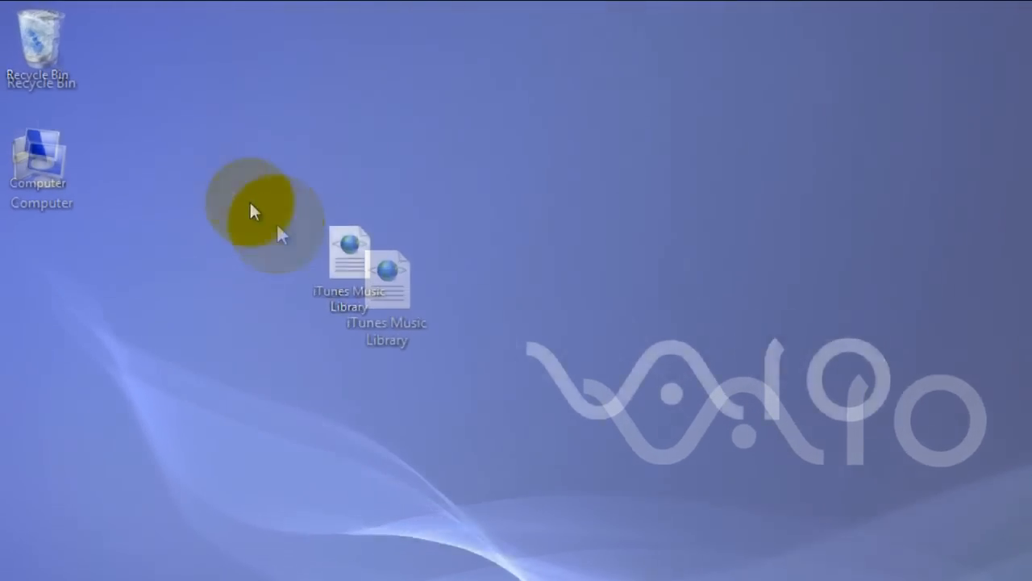
right_click(39, 45)
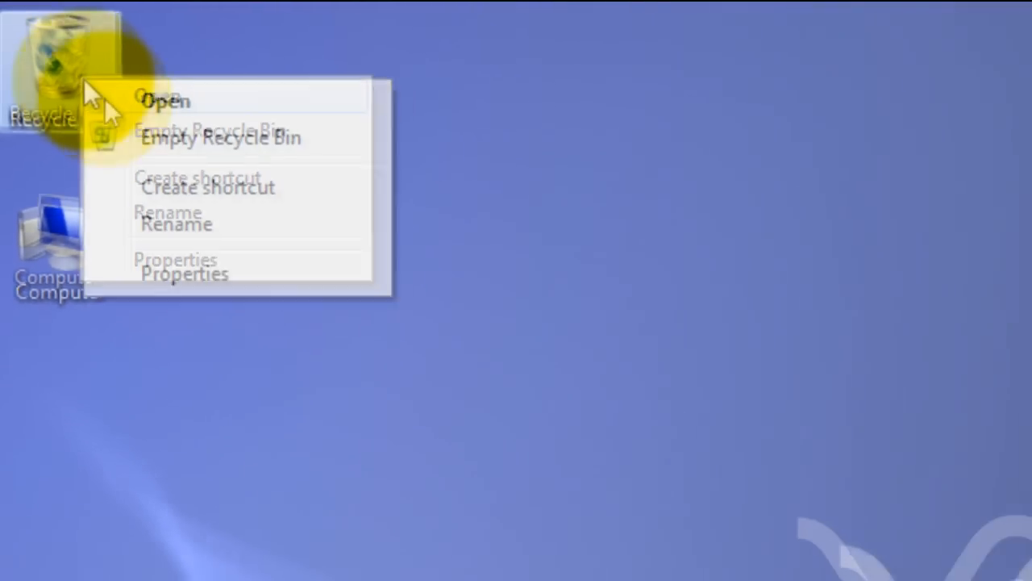
click(653, 432)
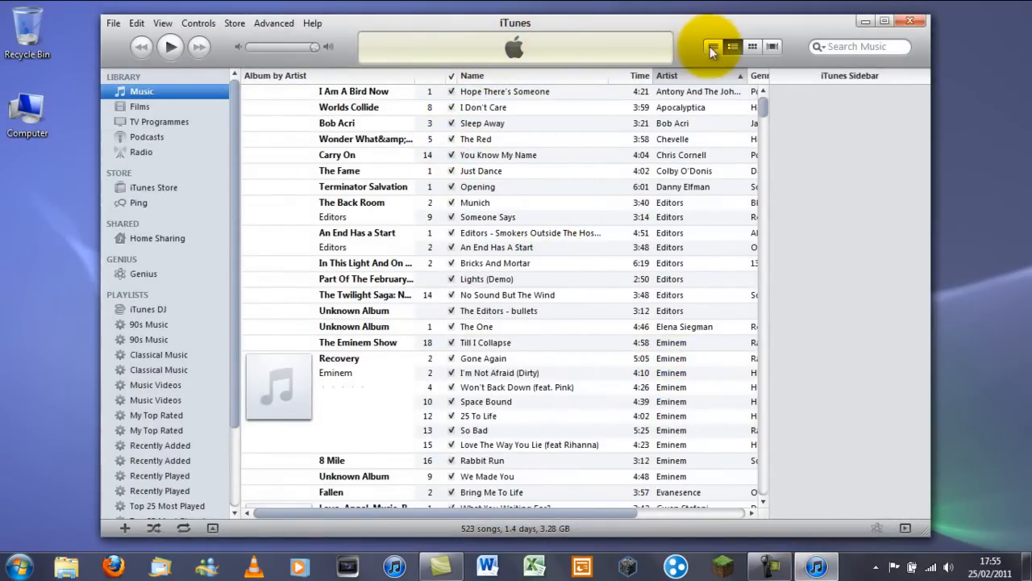
mouse_move(577, 25)
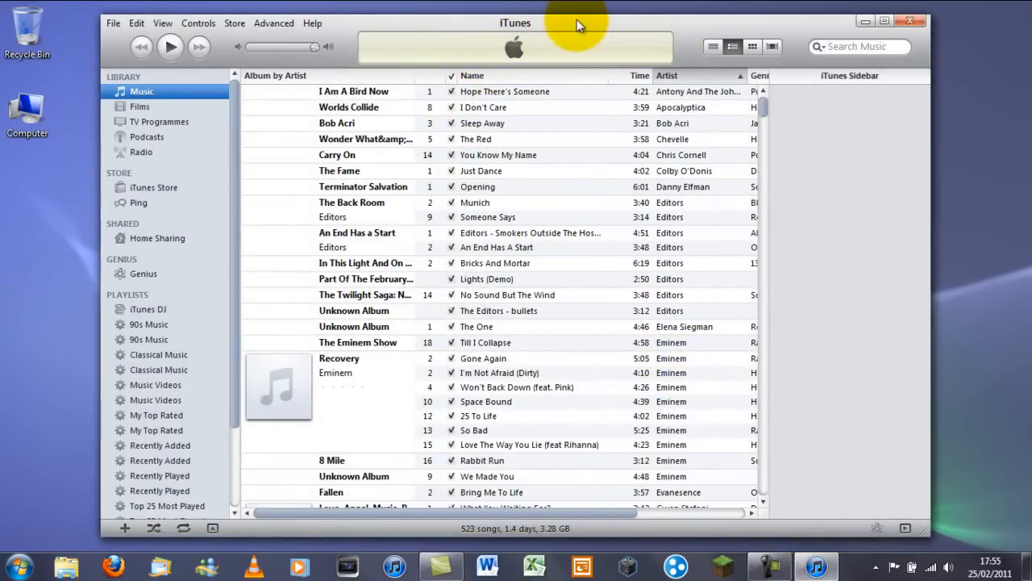